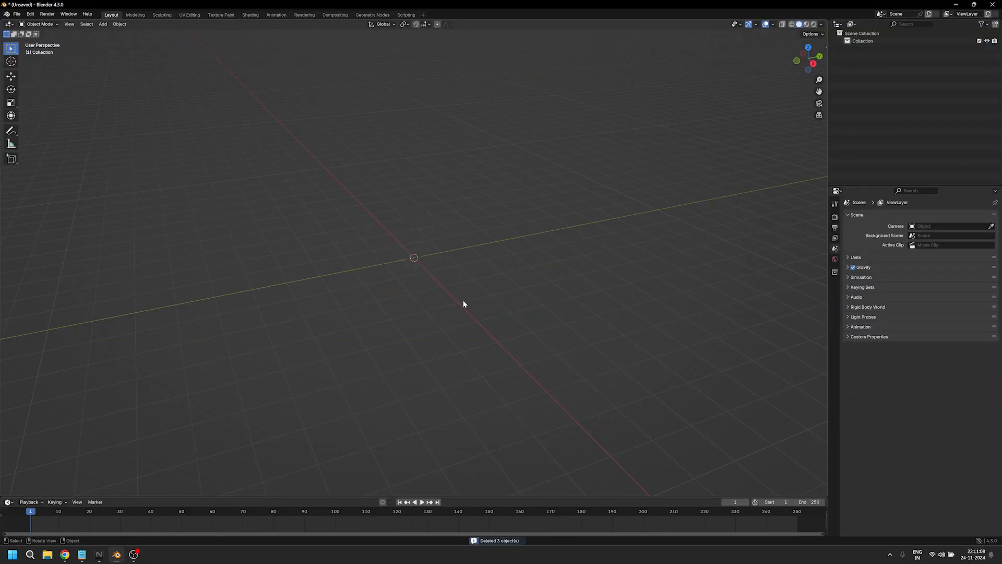
Step: Add a Suzanne monkey head mesh to the empty scene and subdivide it
left_click(101, 24)
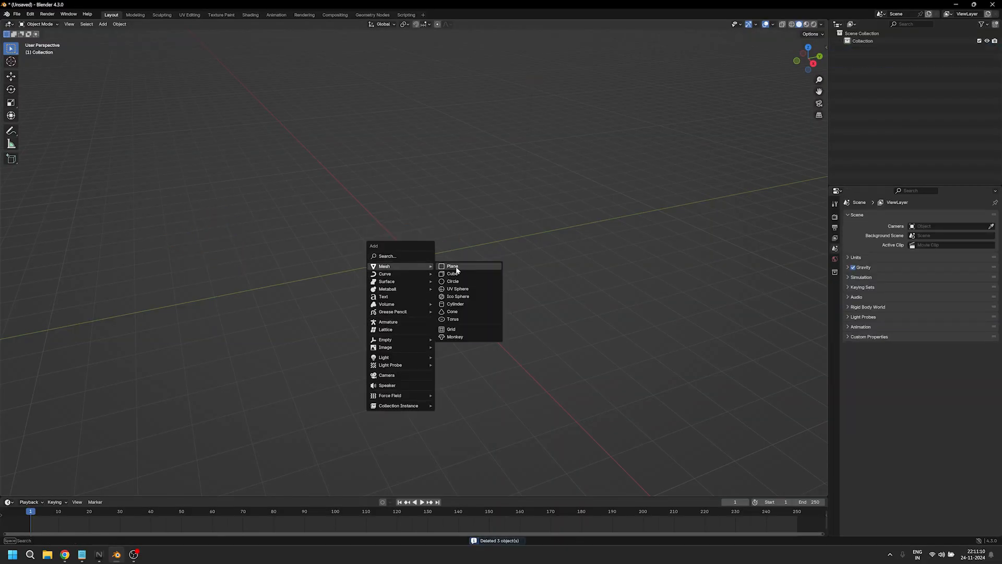
left_click(454, 337)
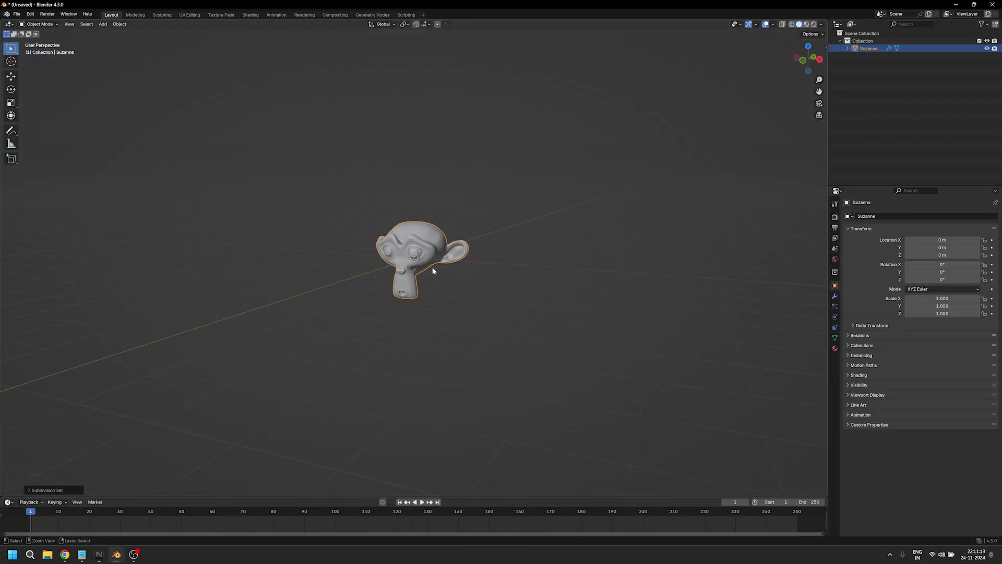
left_click(835, 295)
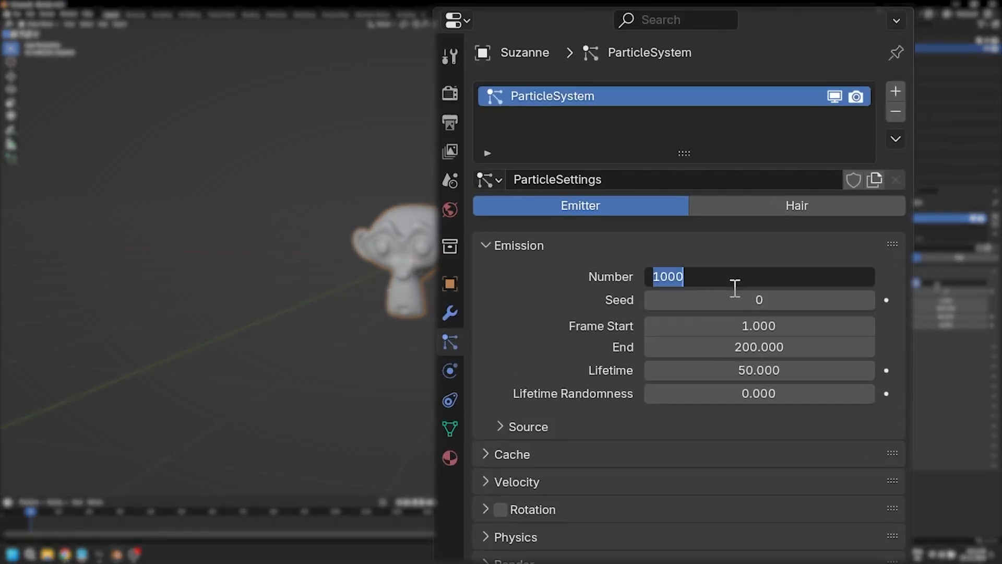
Step: Emit 15000 particles from frame 5 to 180 with 0.5 lifetime randomness
type("15000")
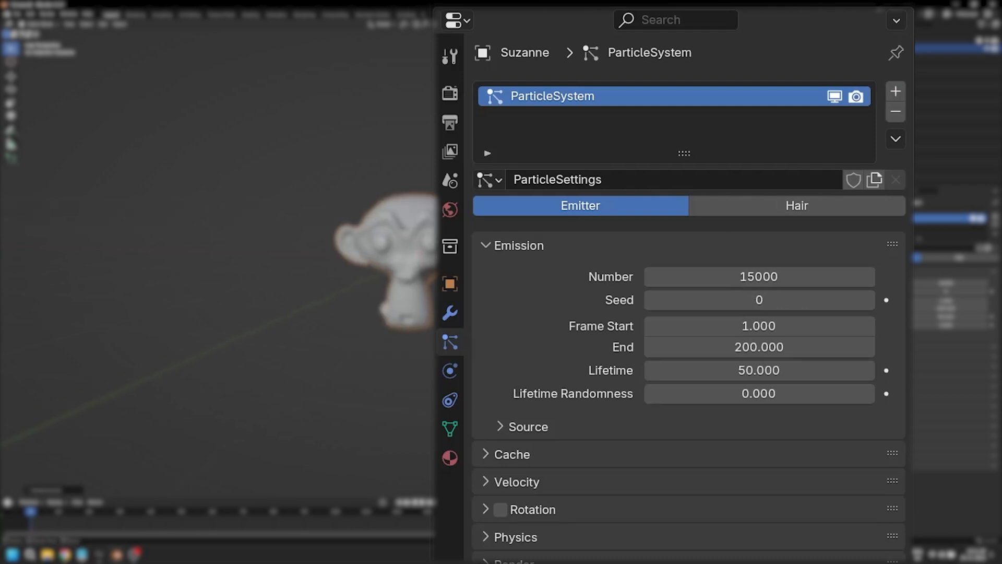
double_click(759, 325)
type("5.000")
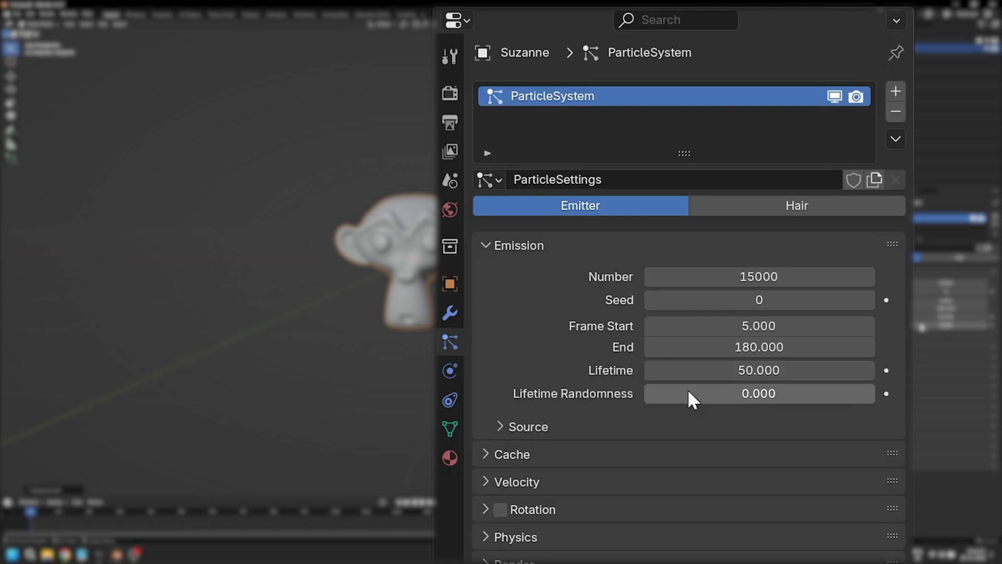
left_click_drag(671, 394, 759, 393)
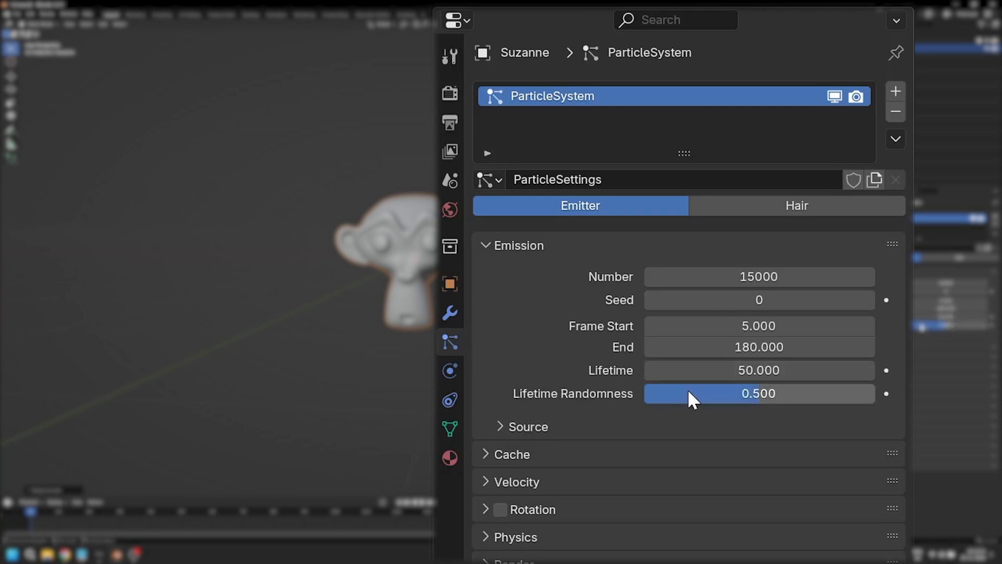
mouse_move(523, 427)
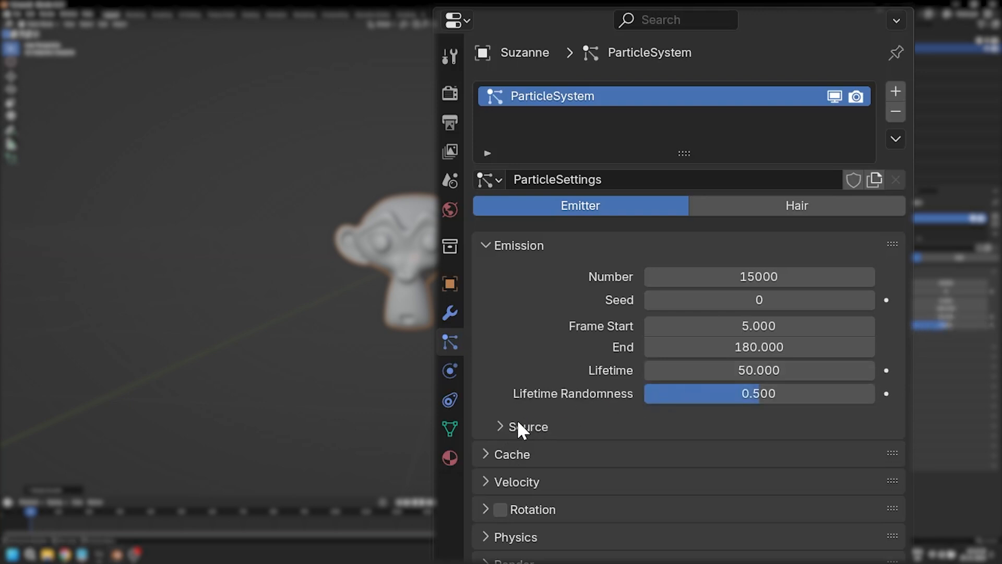
Step: Emit from the modifier-stack mesh using an inverted grid distribution of resolution 40, random 1.0
left_click(528, 426)
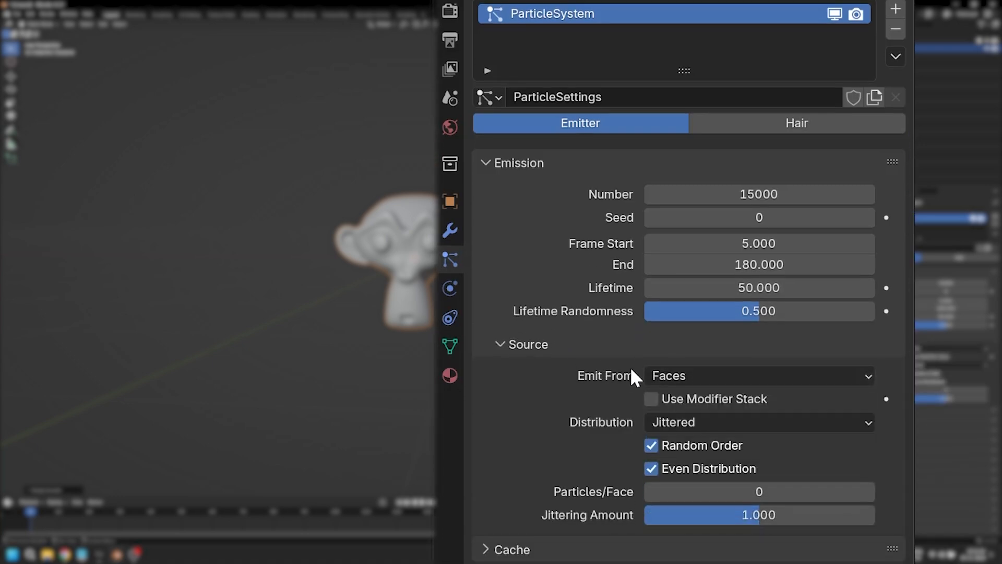
mouse_move(650, 407)
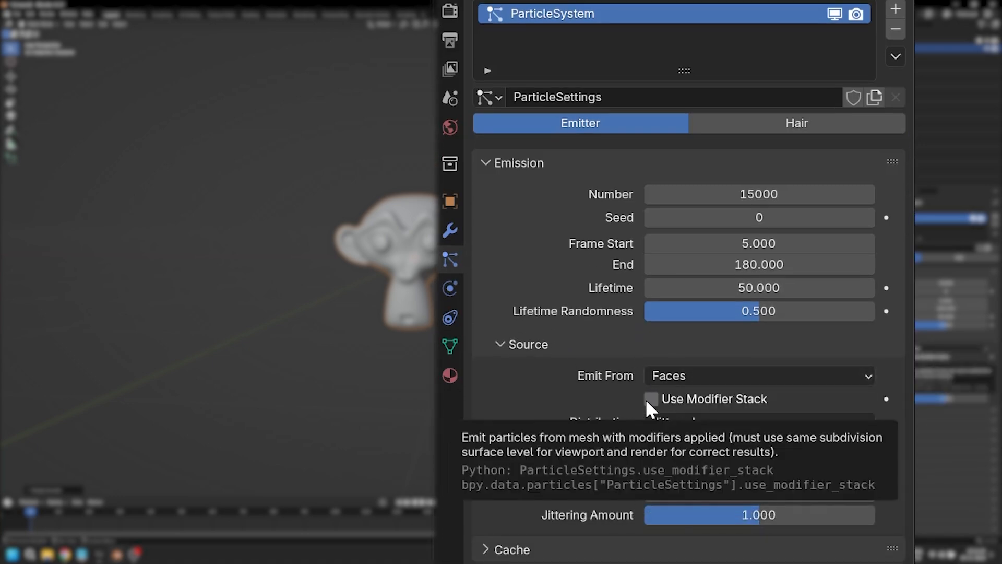
left_click(650, 398)
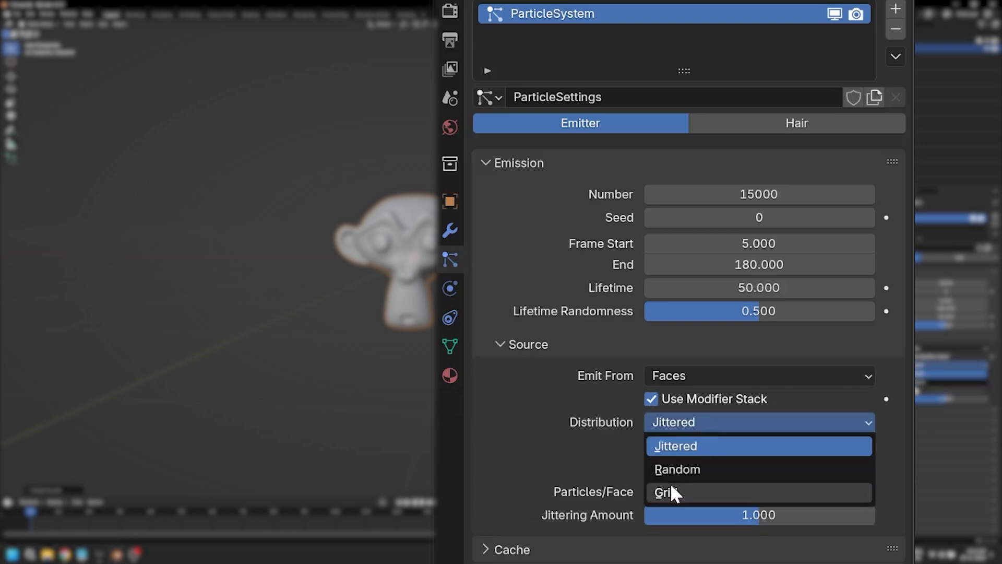
left_click(665, 492)
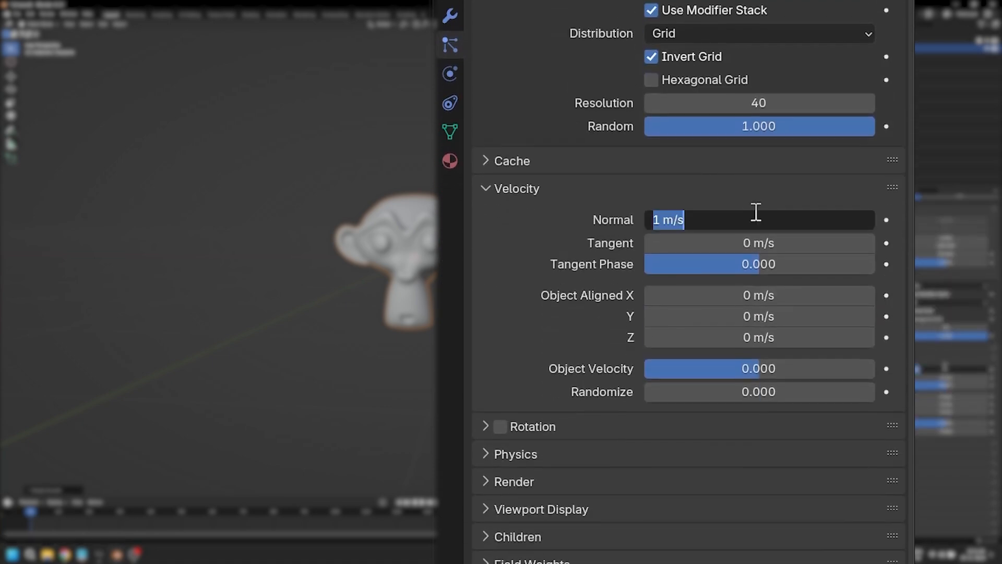
Step: Enable dynamic particle rotation with randomize 1.0 and set how particles render
left_click(516, 188)
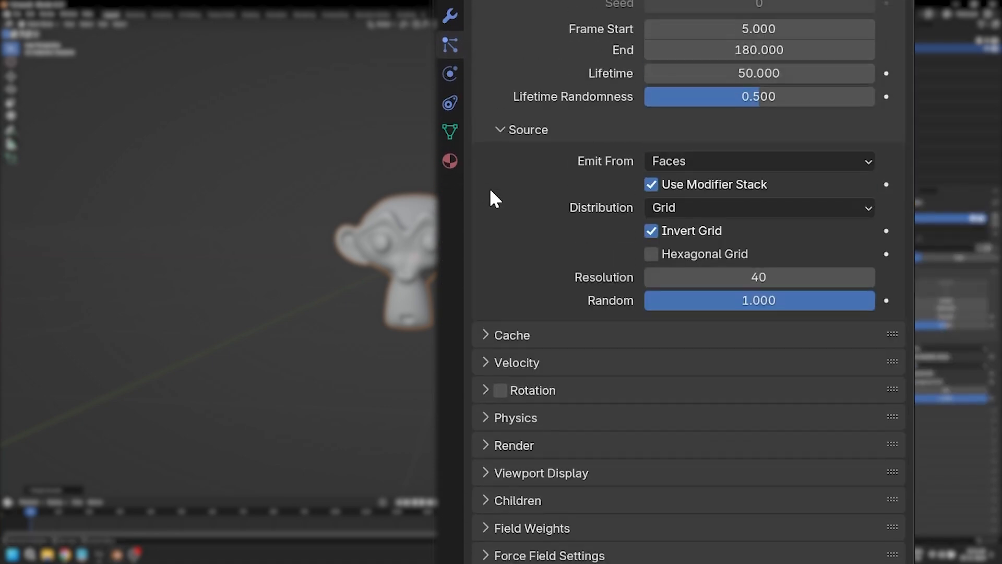
left_click(486, 391)
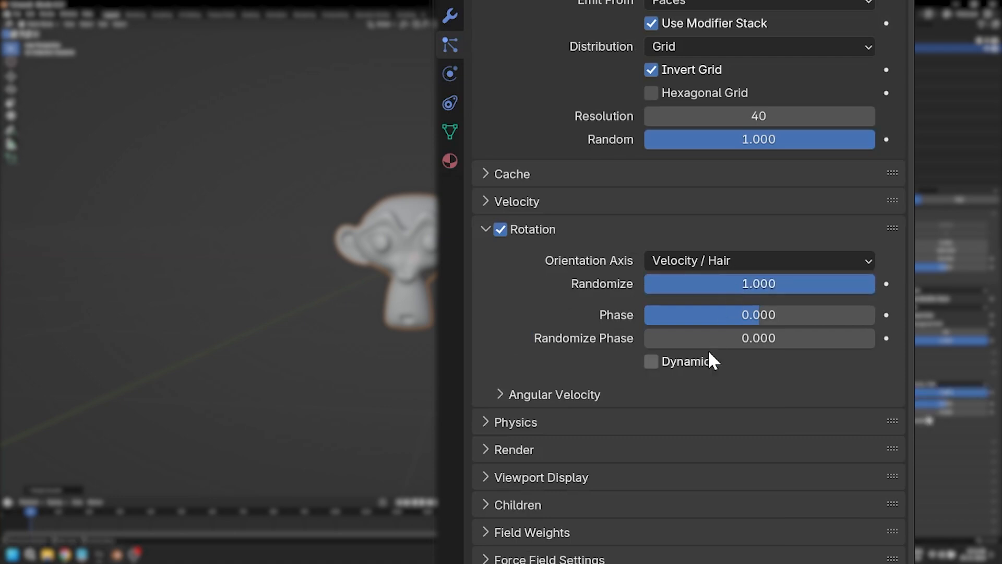
left_click(650, 361)
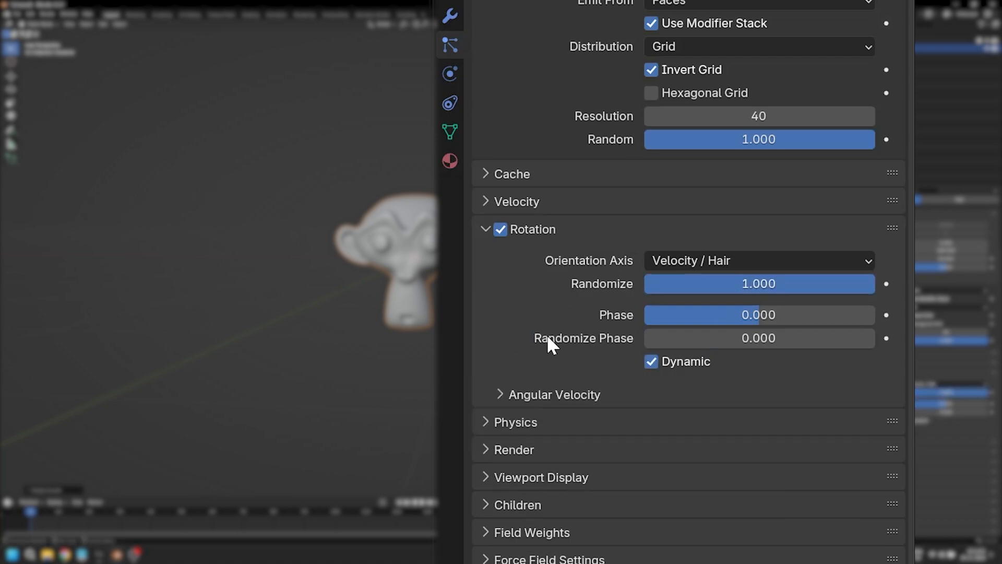
mouse_move(511, 472)
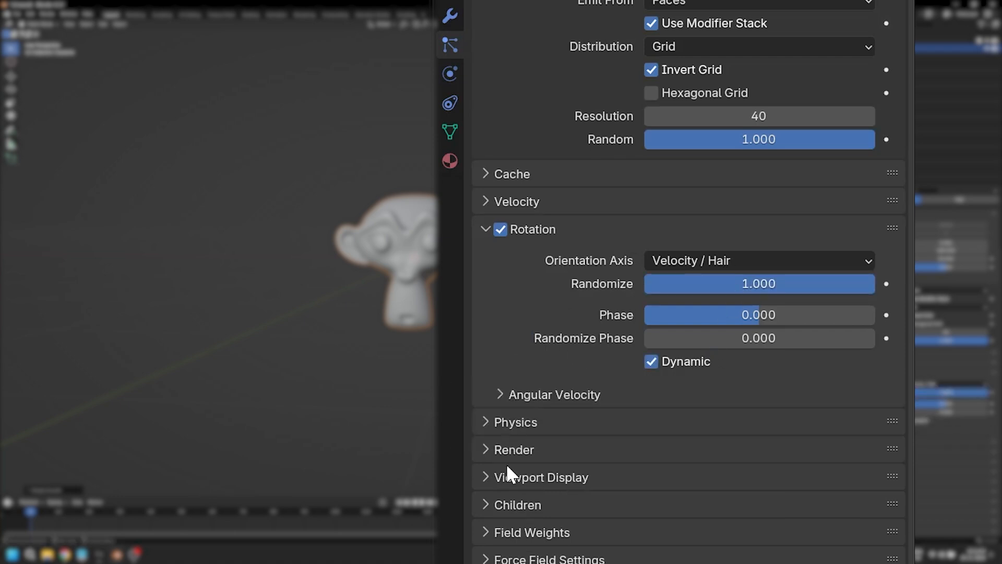
left_click(758, 283)
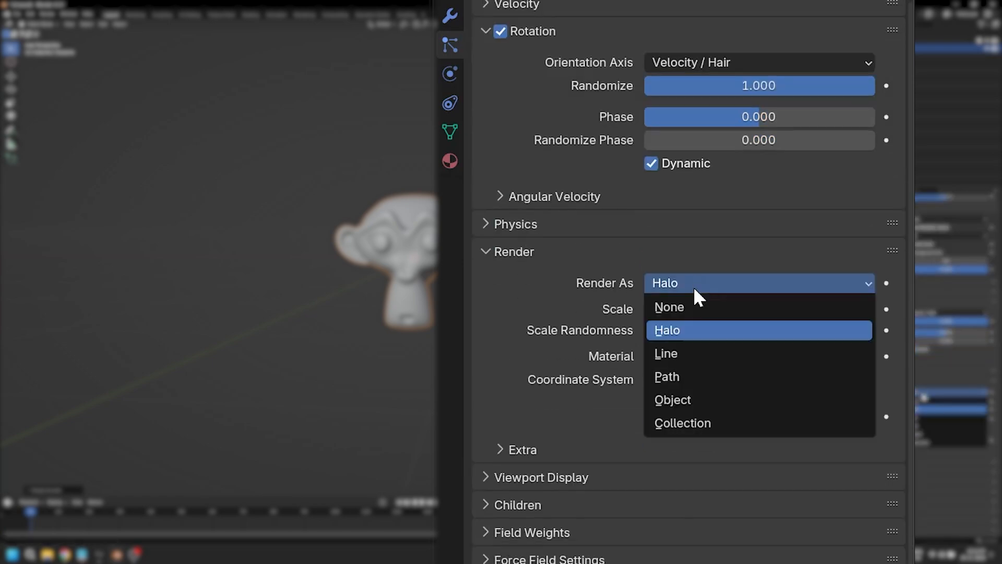
mouse_move(785, 363)
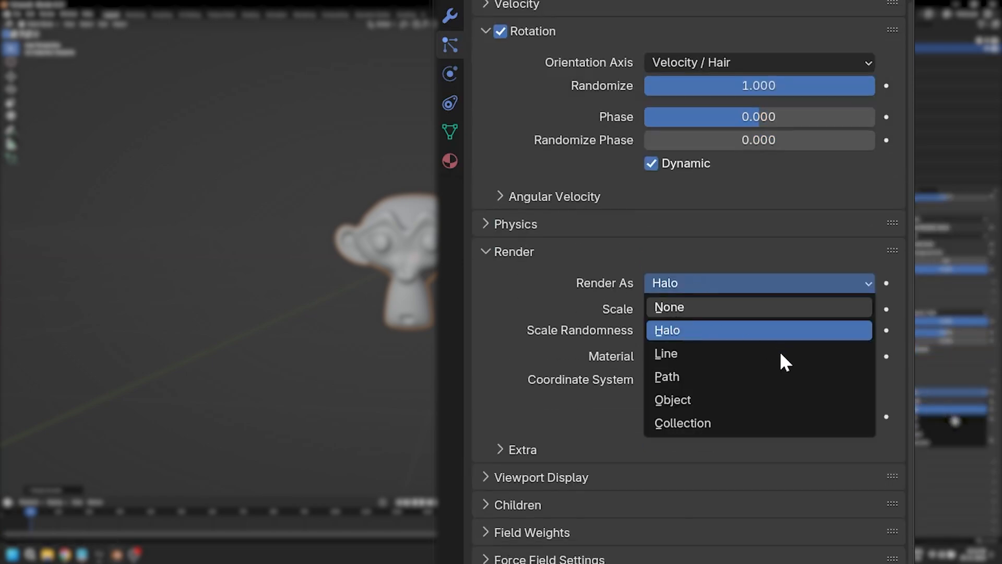
left_click(670, 307)
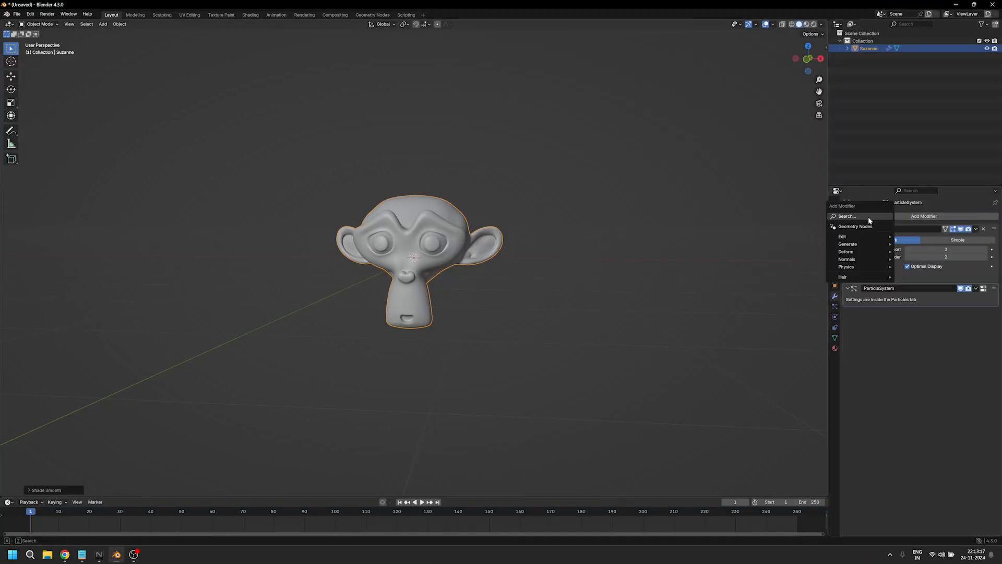
Step: Add an Explode modifier with dead particles hidden and Cut Edges enabled
type("ex")
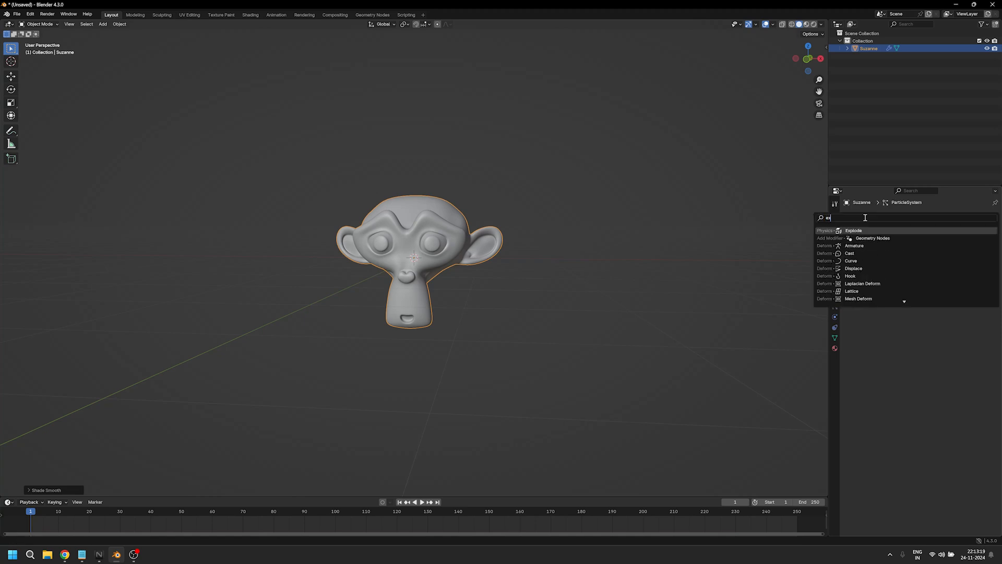
left_click(854, 229)
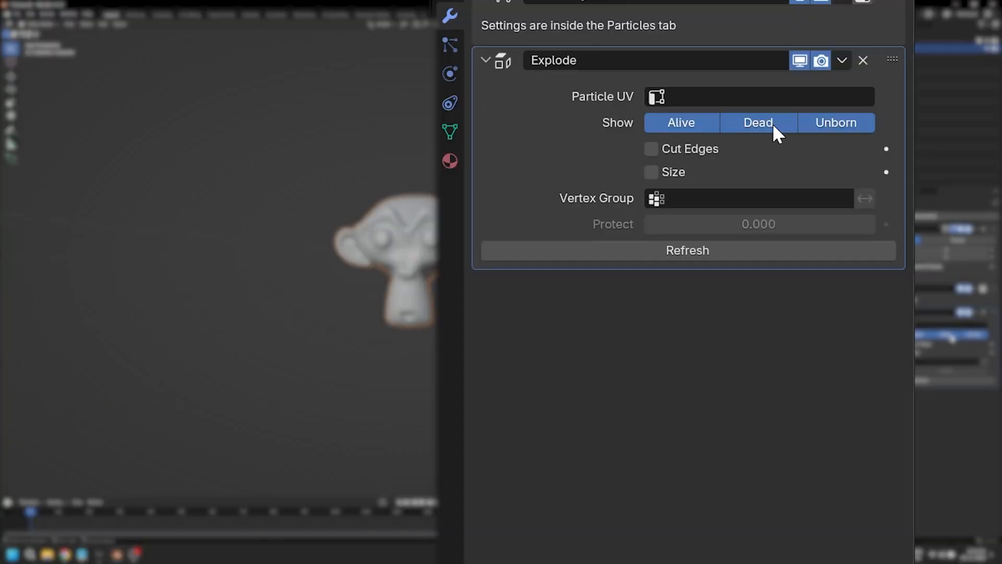
left_click(835, 122)
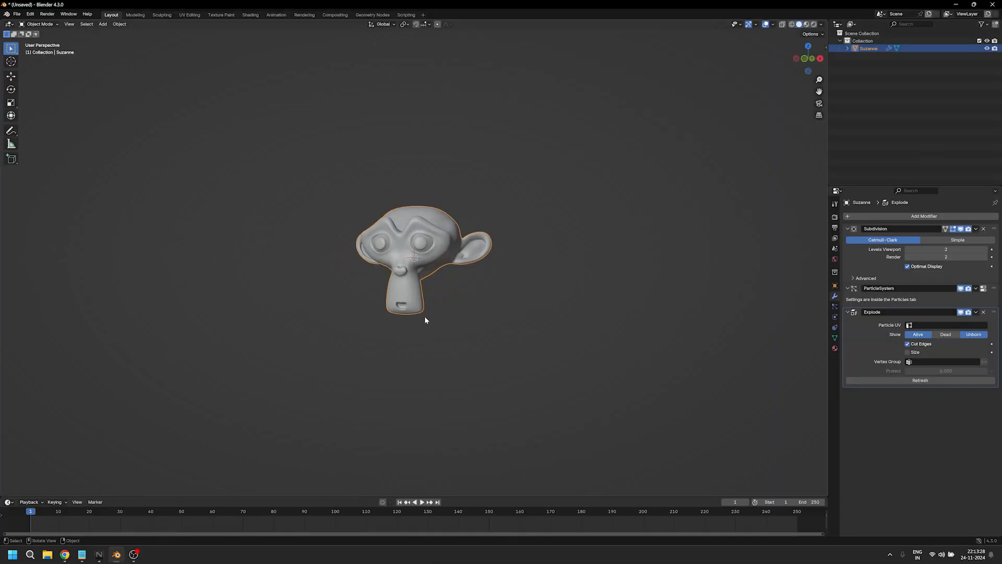
Step: Add a Turbulence force field with strength 8 and noise 1, then reselect Suzanne
left_click(101, 24)
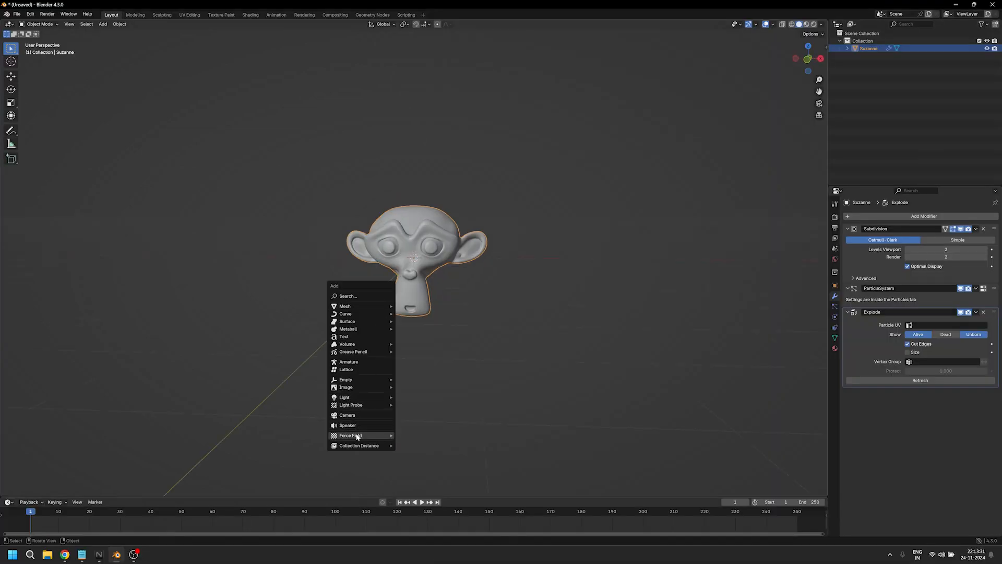
left_click(351, 436)
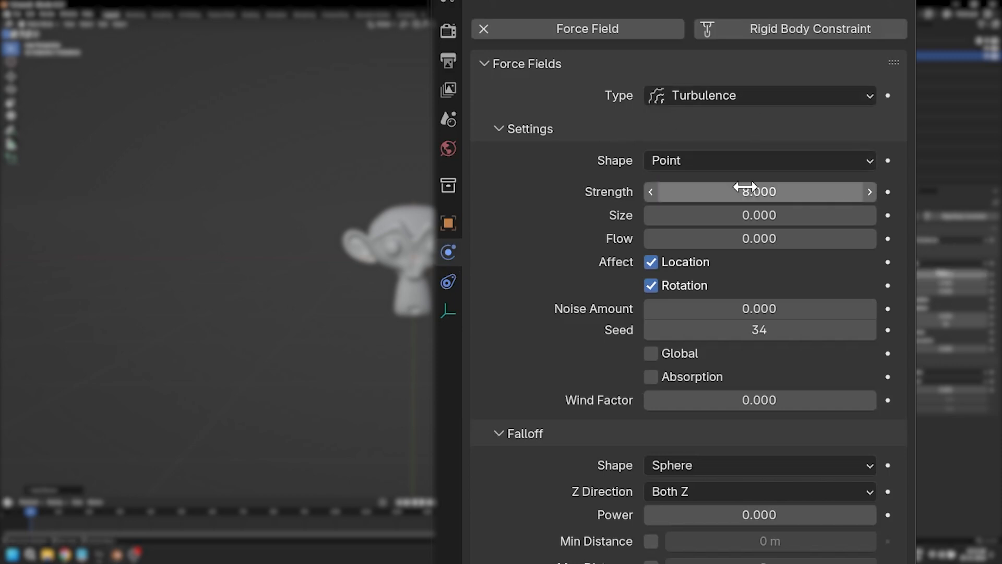
left_click(759, 307)
type("1.000")
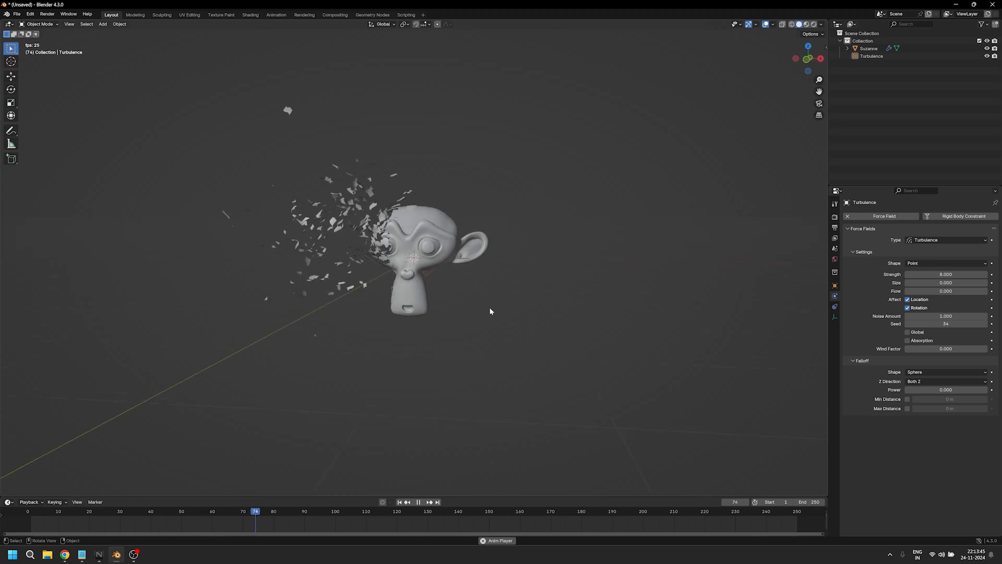
left_click(420, 502)
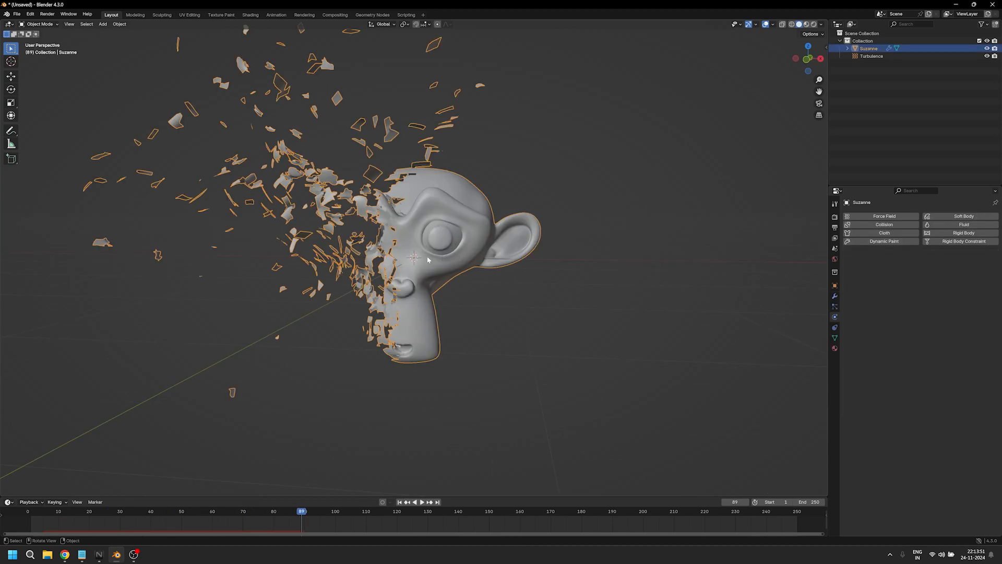
Step: Add a Wind force field positioned beside the head so fragments blow sideways
left_click(399, 502)
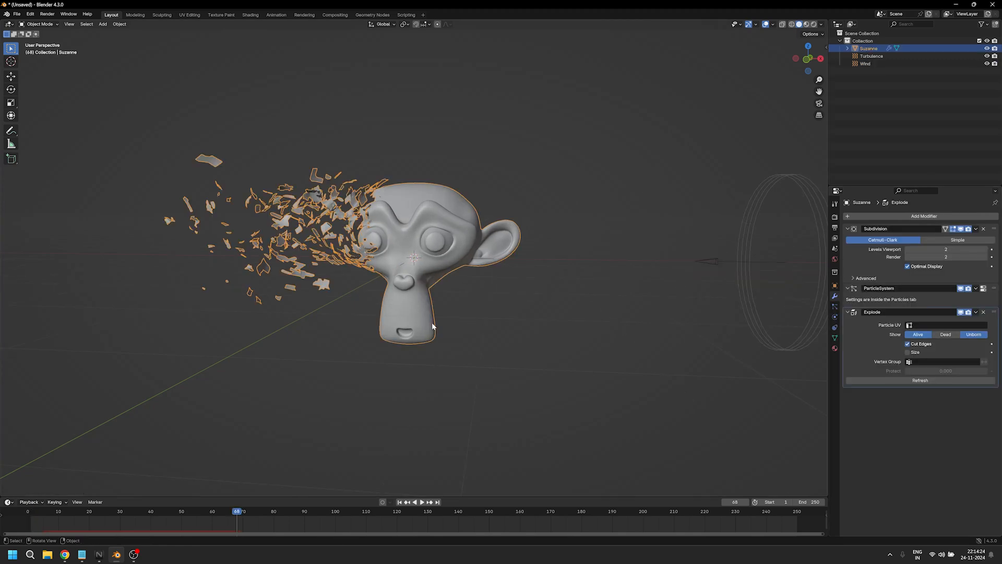
Step: Add a 0.01 m Solidify modifier, shade the head auto smooth, and duplicate Suzanne
left_click(922, 216)
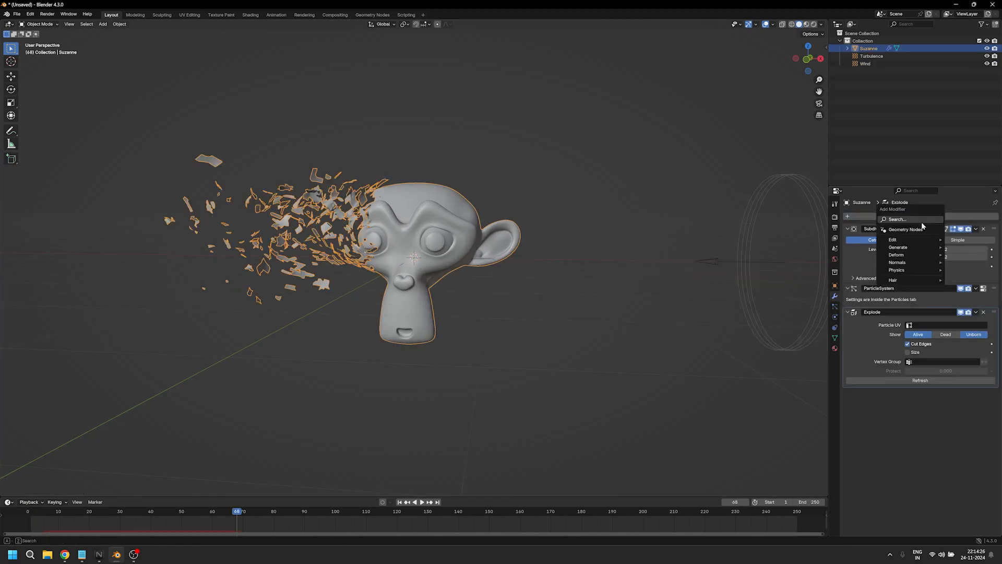
type("sol")
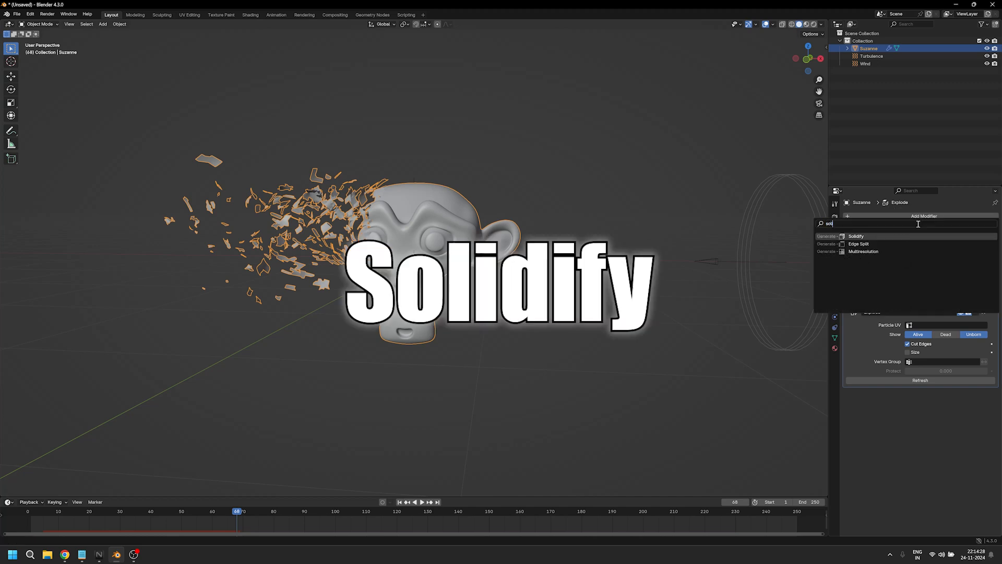
left_click(855, 236)
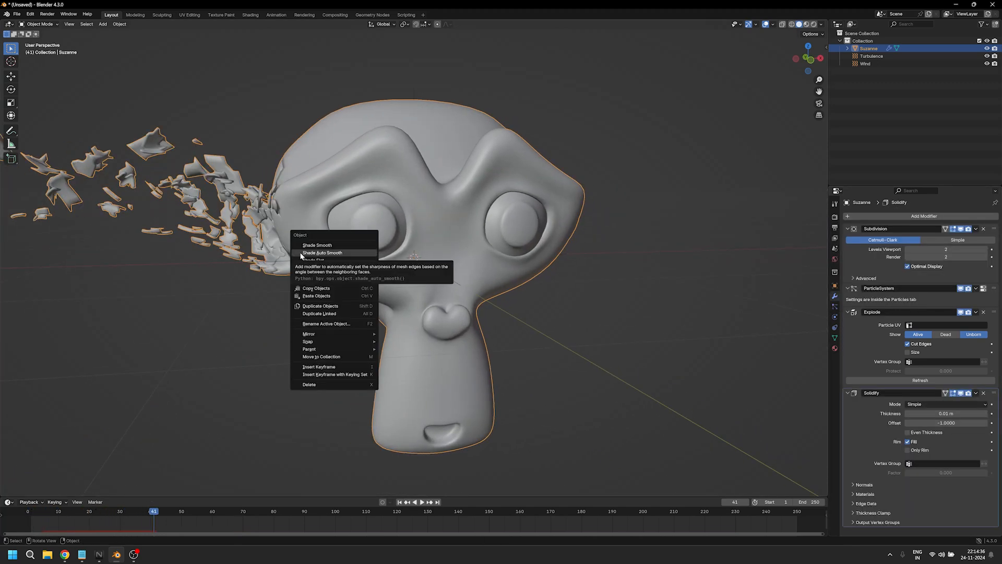
left_click(323, 252)
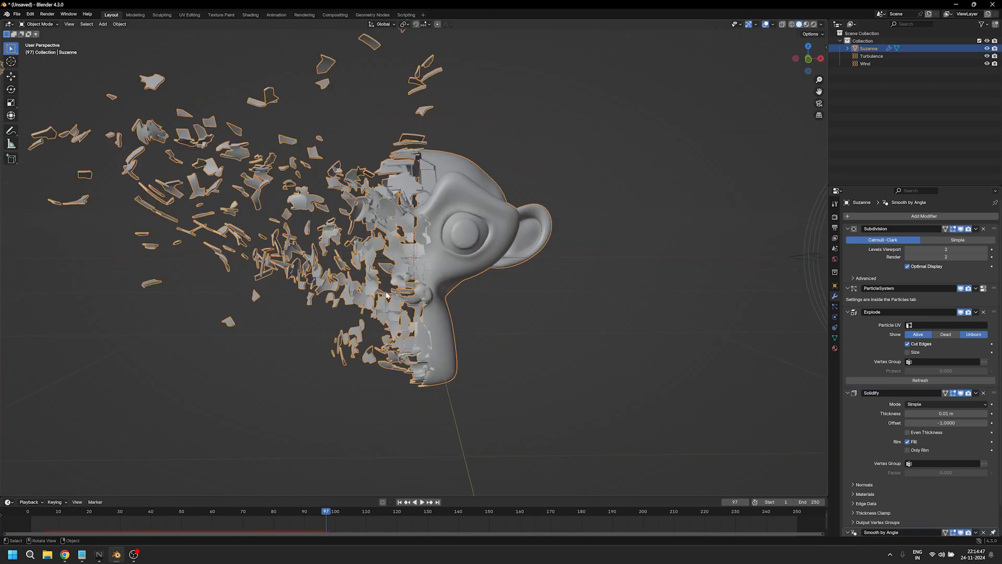
key("shift+d")
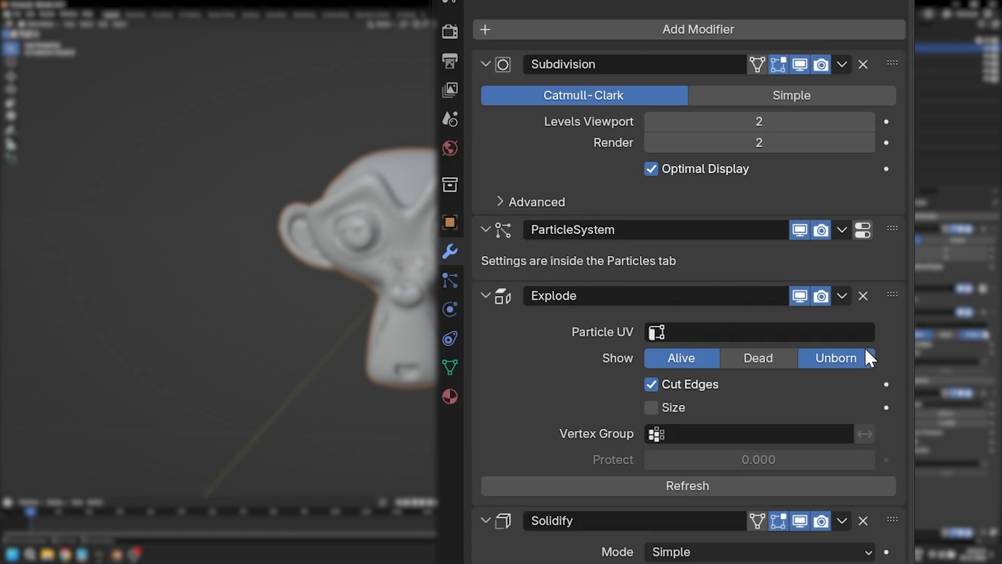
Step: Show only unborn faces on the original and only alive fragments on the copy
left_click(680, 358)
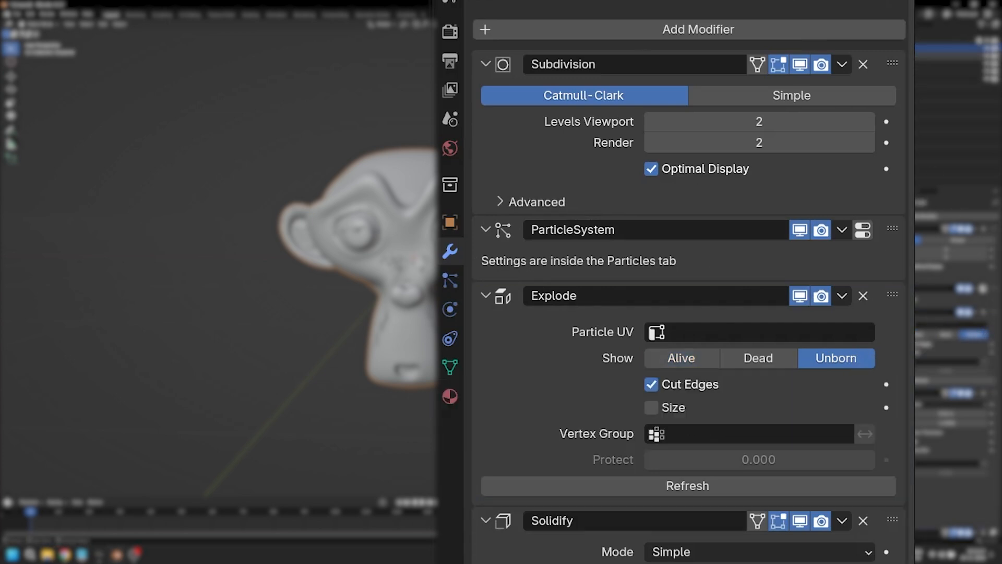
left_click(680, 357)
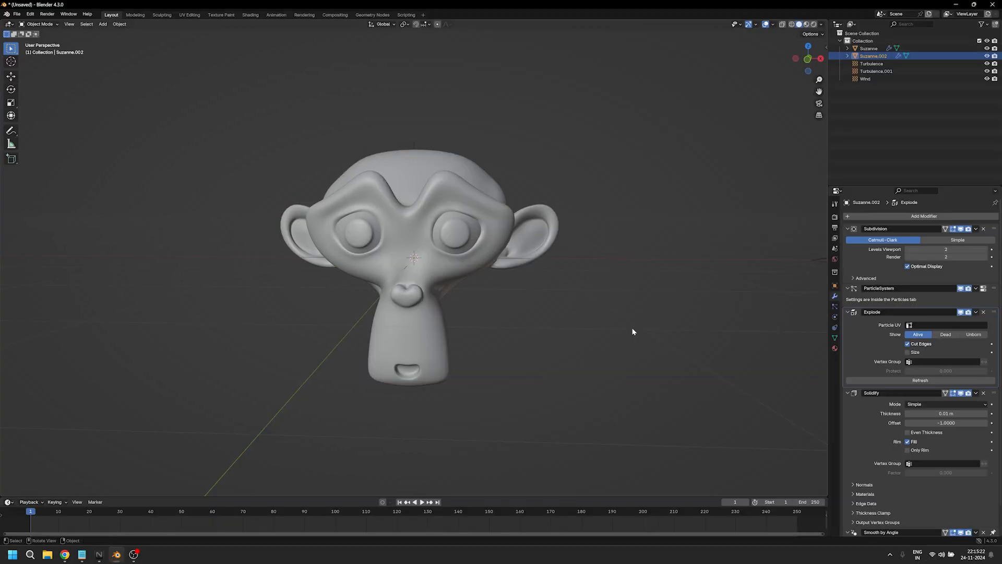
Step: Play the disintegration, pause around frame 73, and select the original Suzanne
left_click(415, 502)
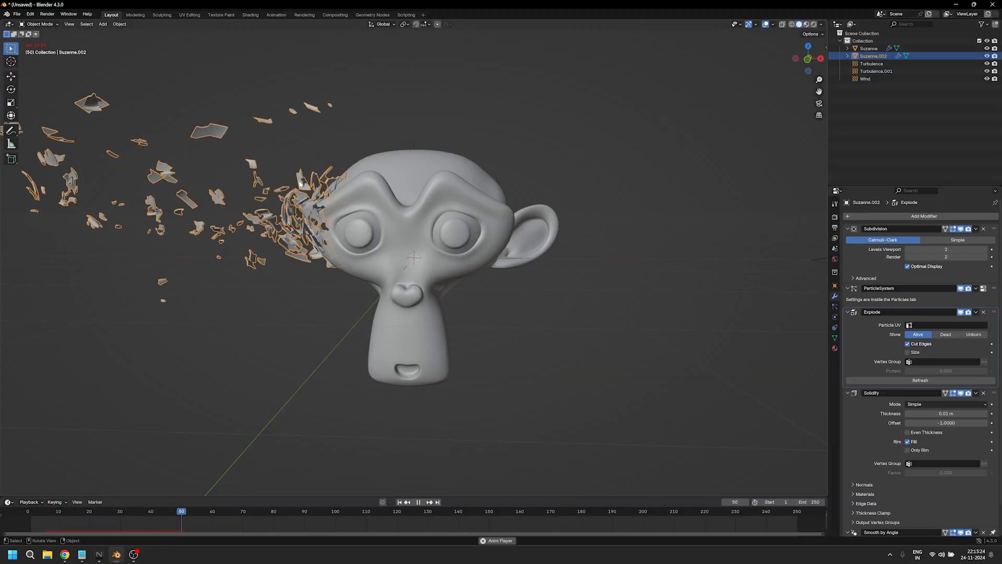
left_click(413, 502)
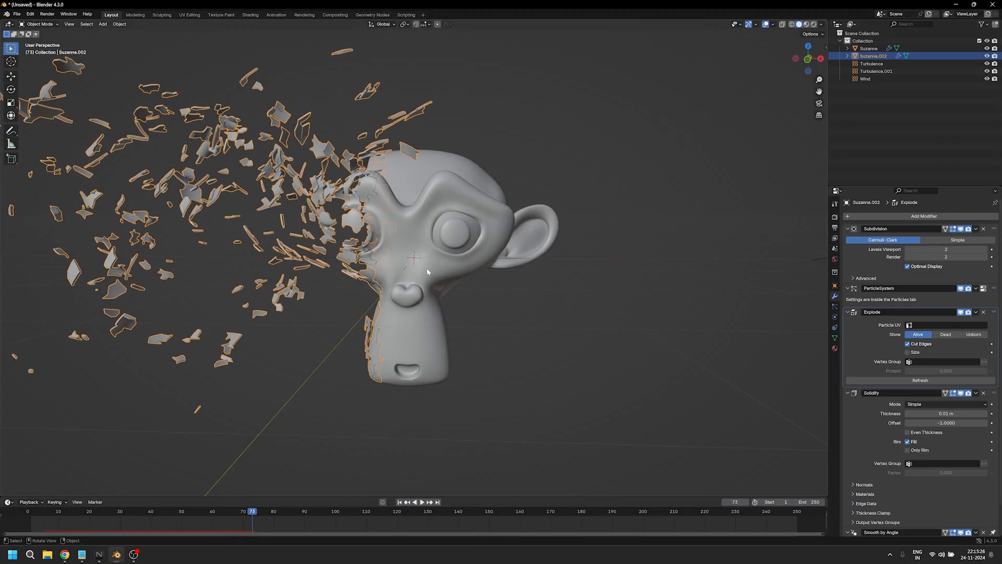
left_click(867, 48)
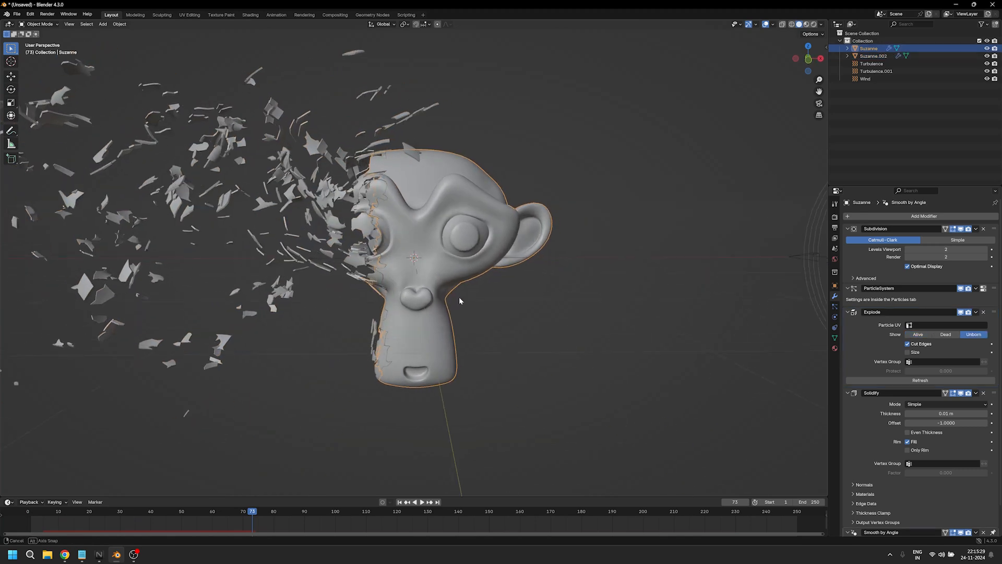